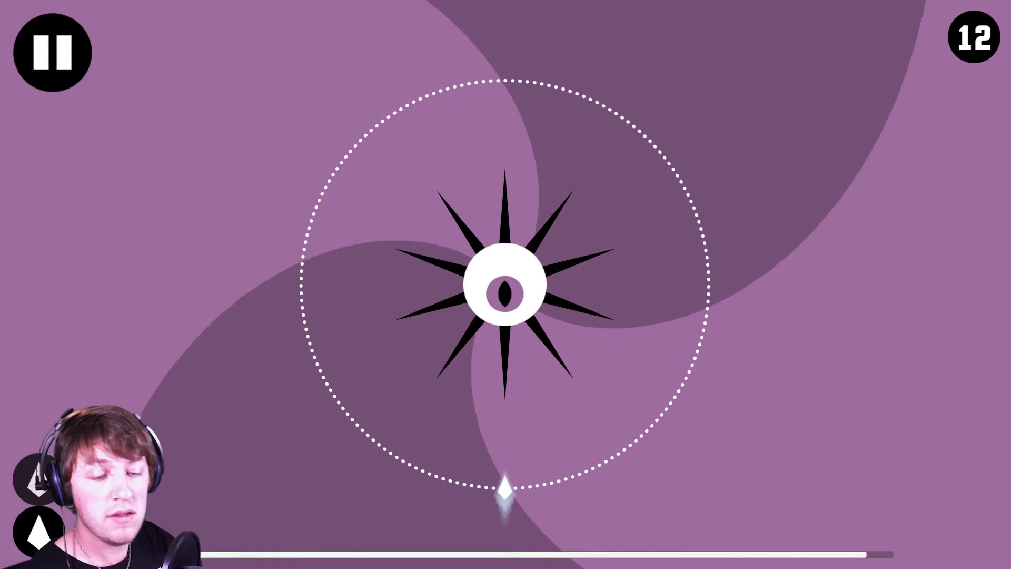
# Step: Pause the level 12 song near the end to show the pause menu
pyautogui.click(51, 52)
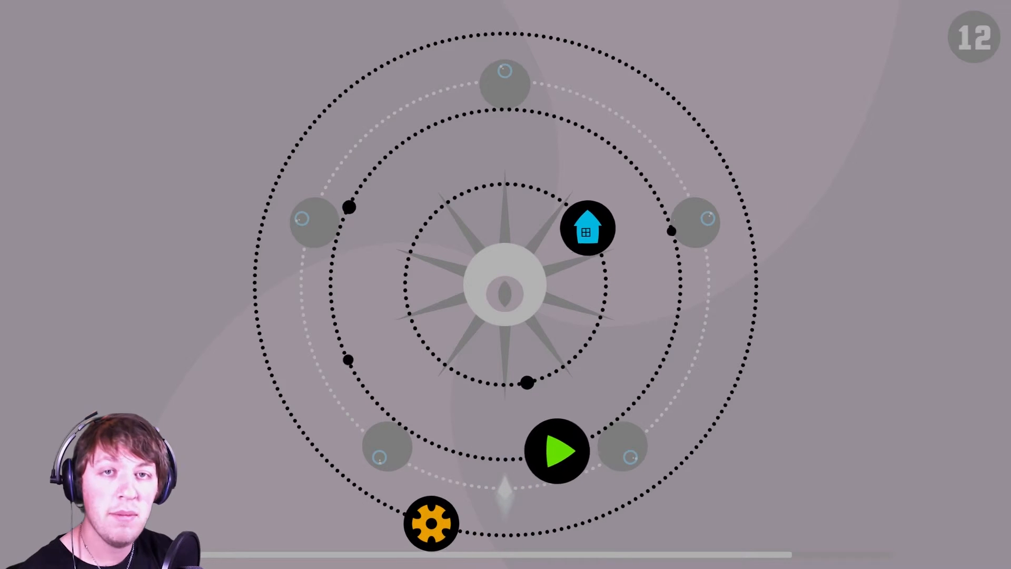